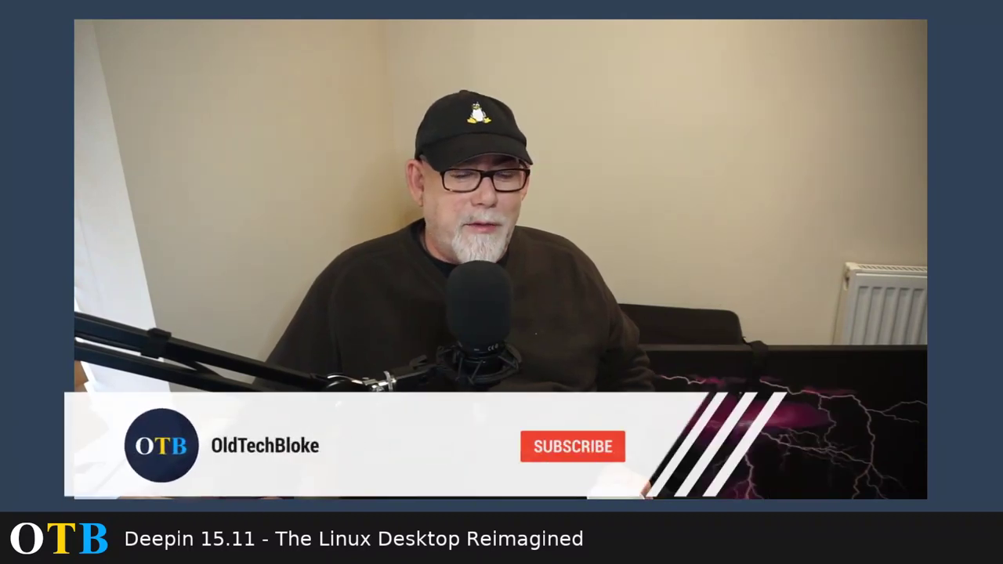
left_click(573, 446)
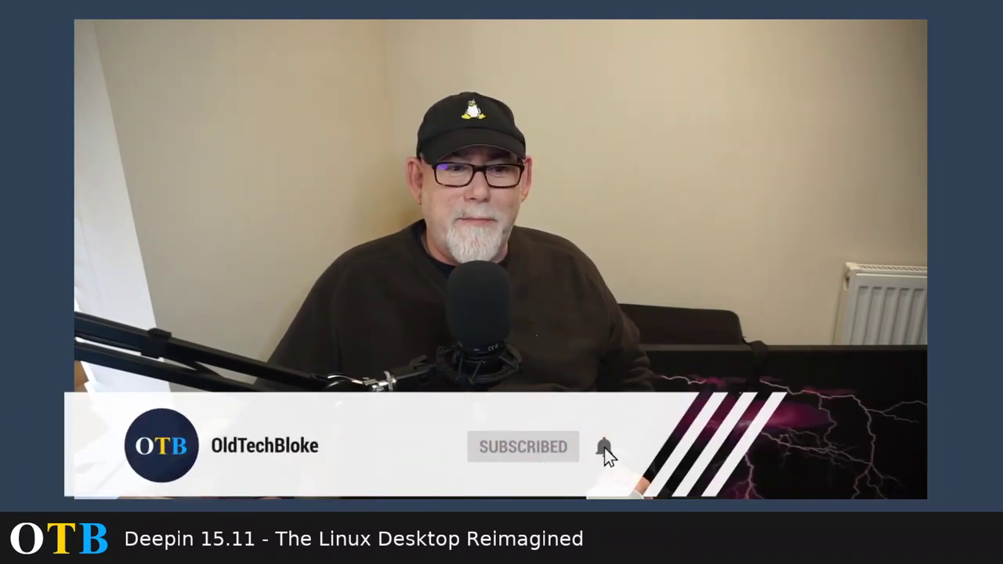